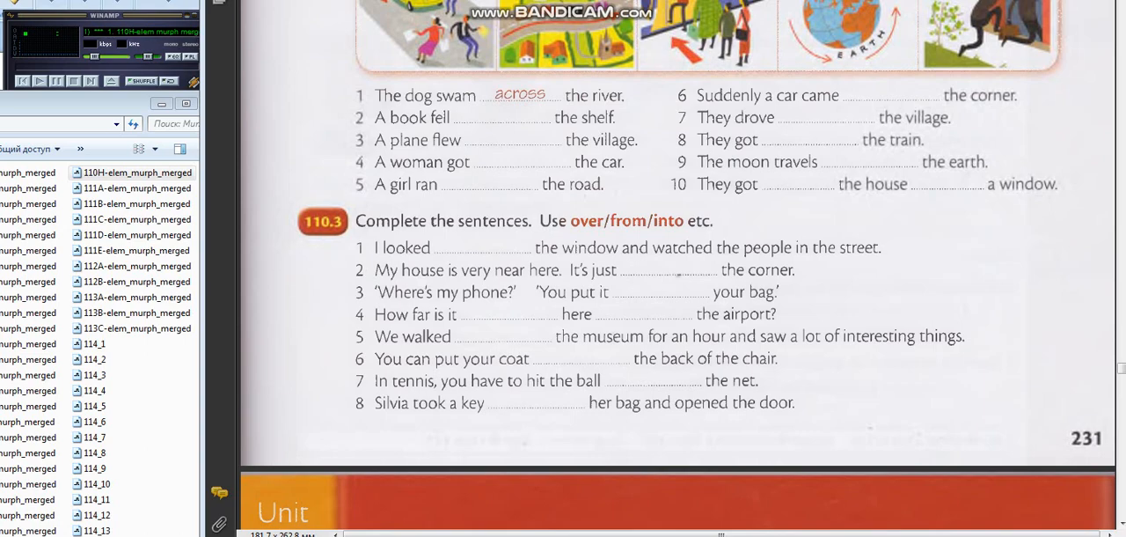
click(39, 81)
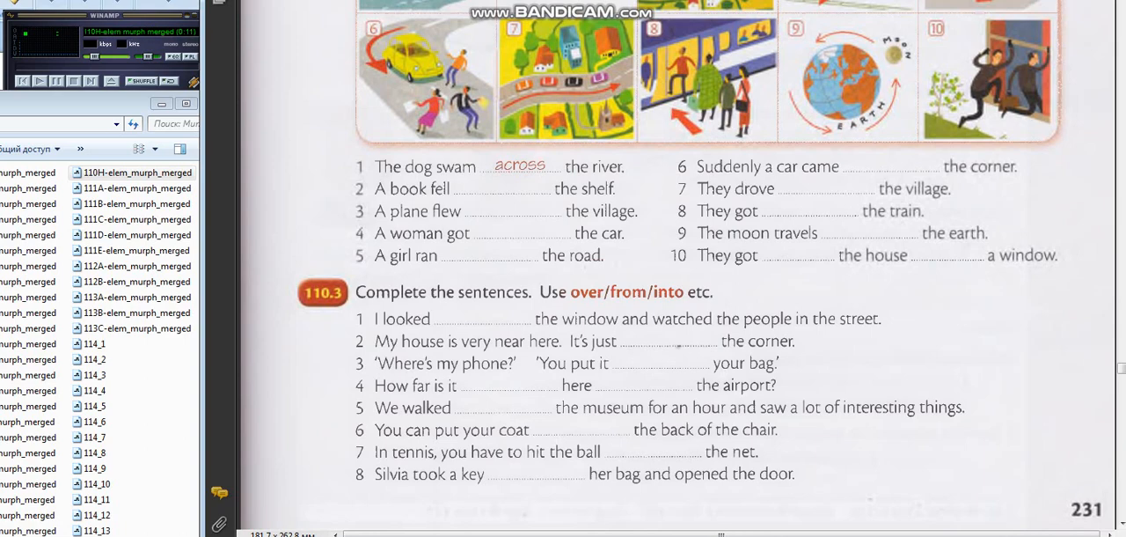
scroll(down, 3)
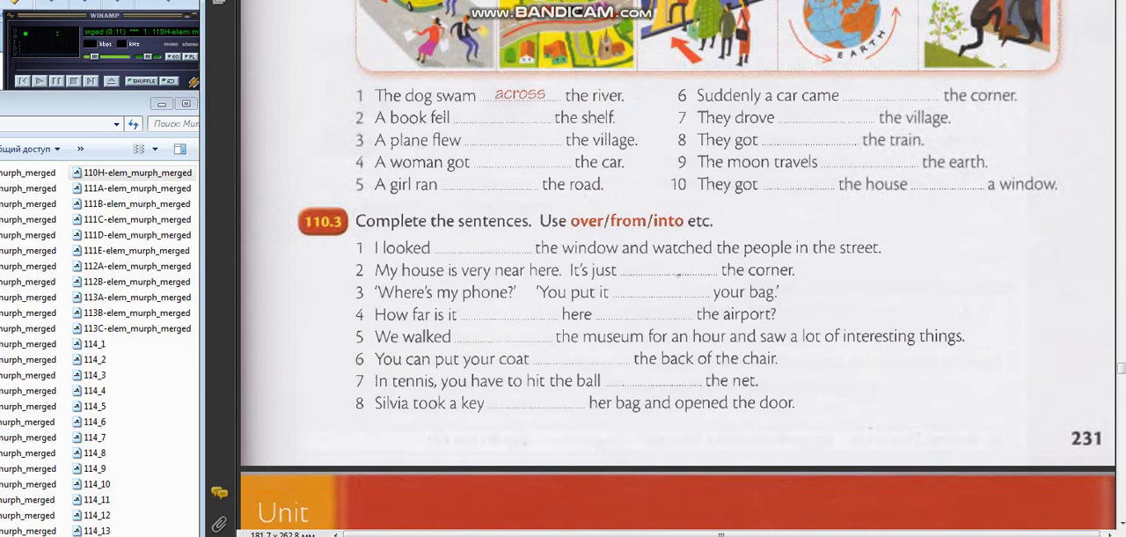